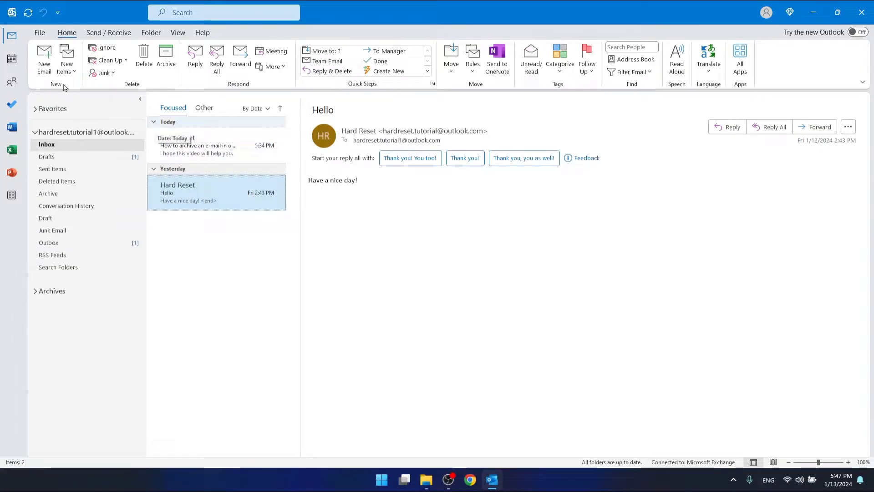
Step: Create a new blank email message from the Home tab
{"action": "left_click", "coordinate": [44, 60]}
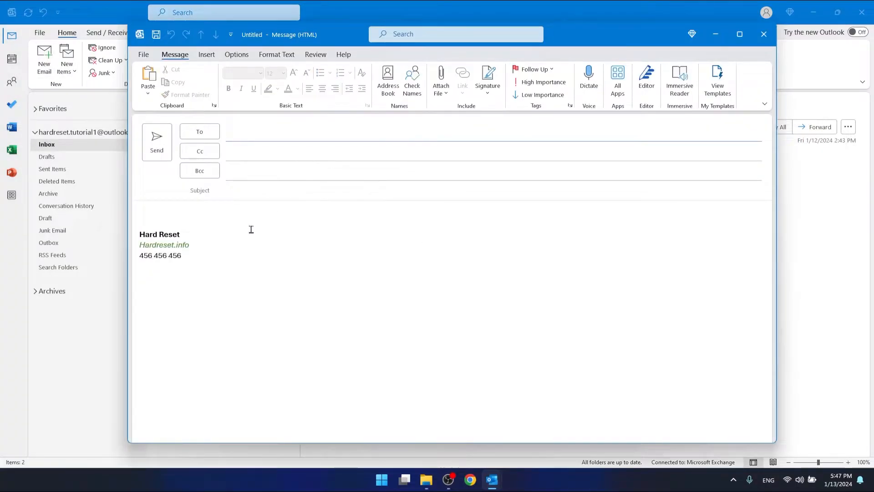
Step: Type 'Hello' at the start of the message body and open the emoji panel
{"action": "left_click", "coordinate": [230, 217]}
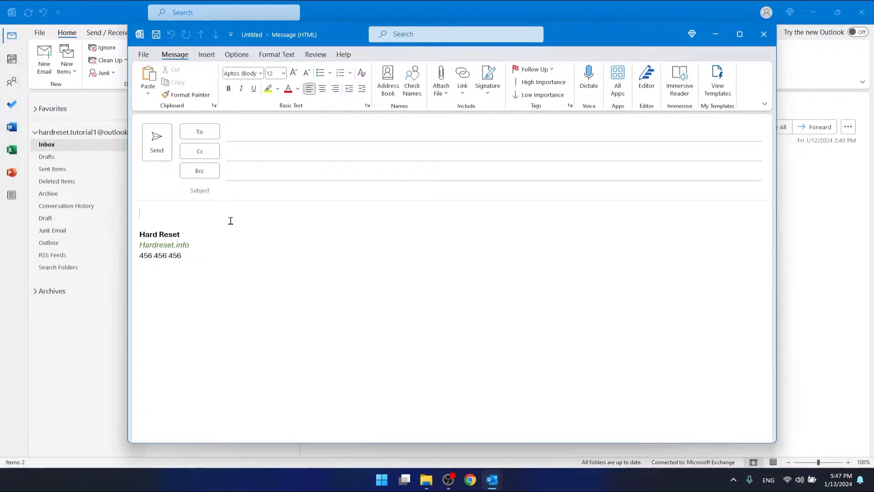
{"action": "type", "text": "Hee"}
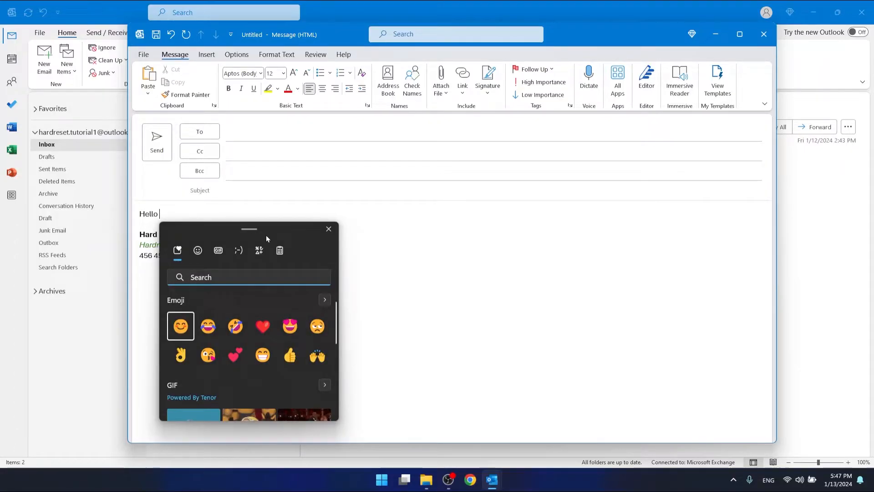
Step: Move the emoji panel aside and browse to the Smiley faces and animals category
{"action": "left_click_drag", "start_coordinate": [249, 229], "coordinate": [496, 181]}
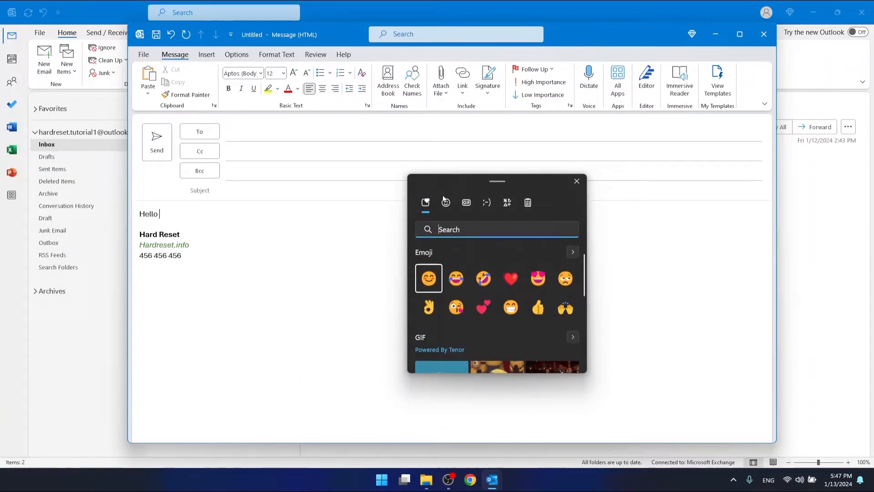
{"action": "left_click", "coordinate": [425, 202]}
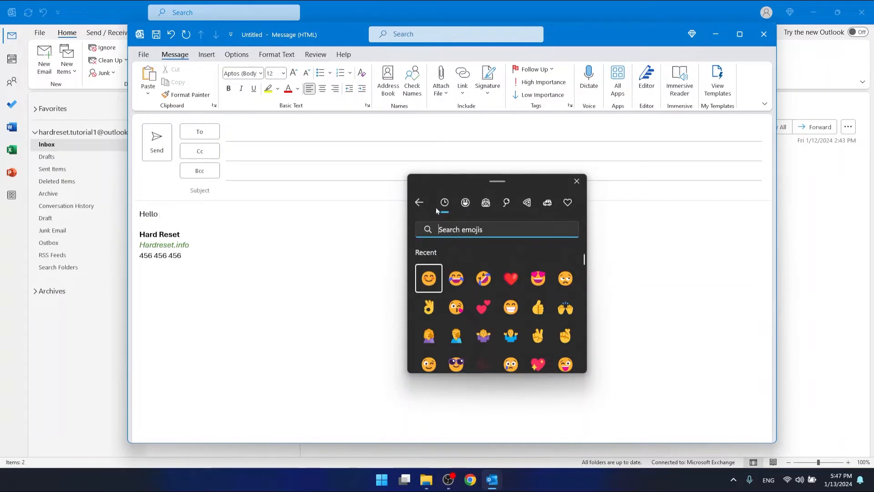
{"action": "left_click", "coordinate": [425, 201]}
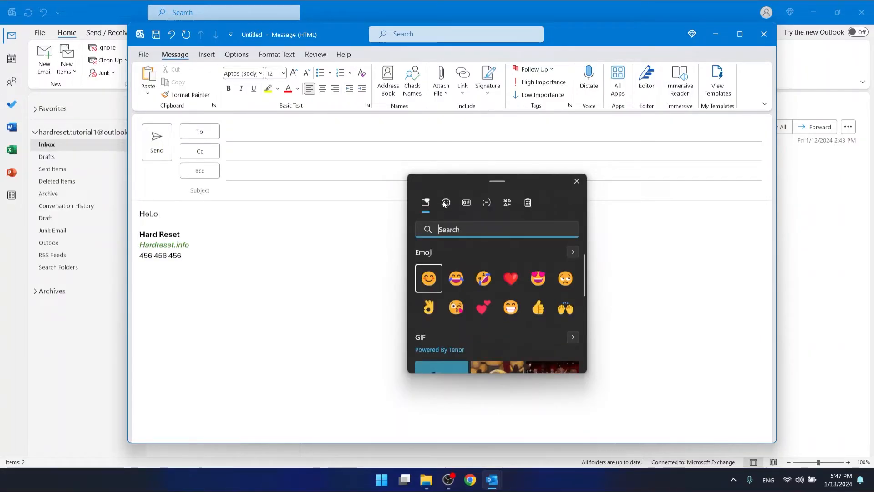
{"action": "left_click", "coordinate": [445, 202]}
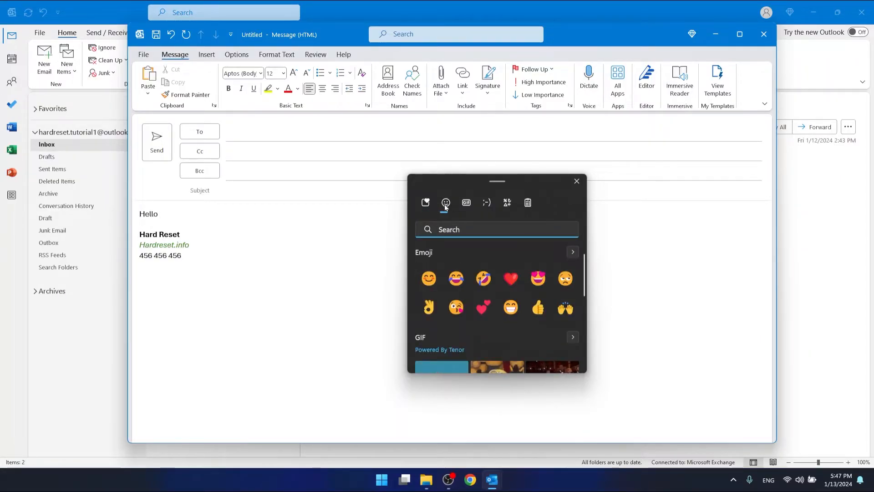
{"action": "left_click", "coordinate": [445, 202]}
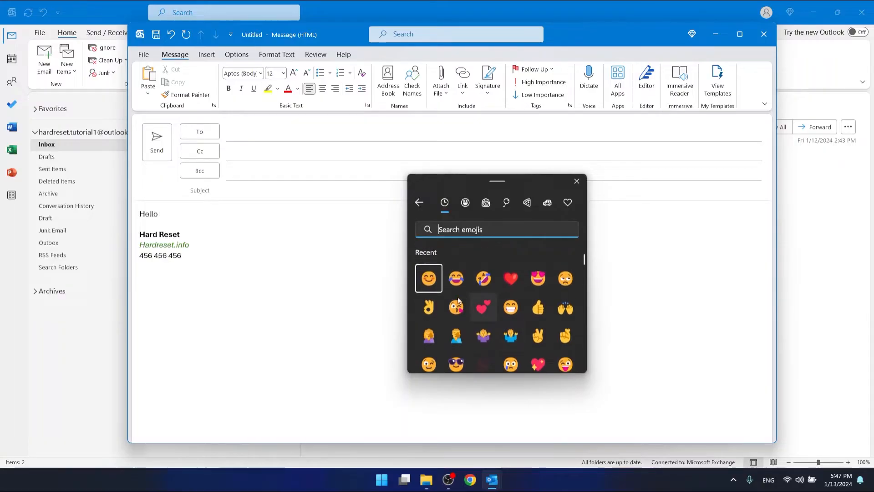
{"action": "left_click", "coordinate": [465, 202]}
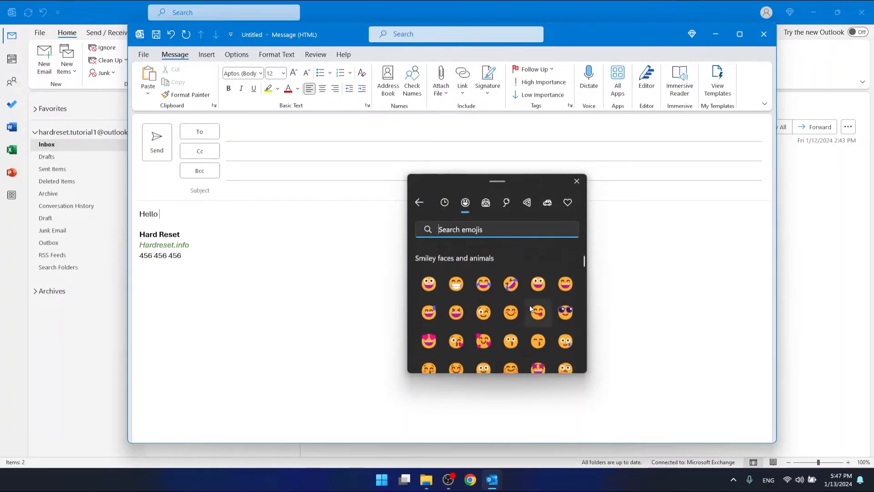
{"action": "scroll", "scroll_direction": "down", "scroll_amount": 3}
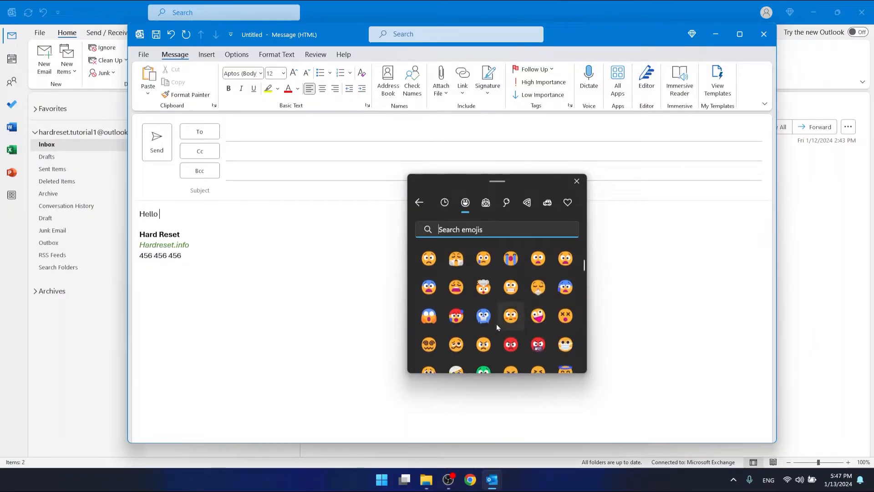
Step: Insert a blue face and a grinning face emoji after Hello, then close the panel
{"action": "left_click", "coordinate": [483, 316]}
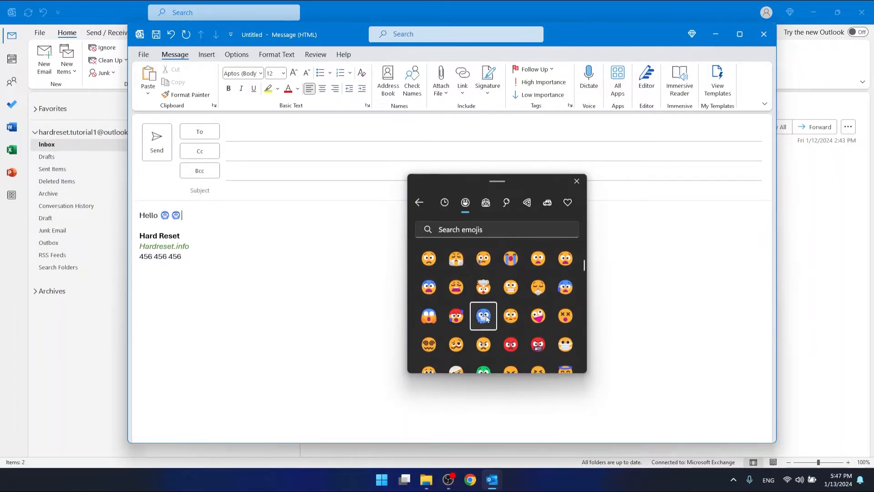
{"action": "mouse_move", "coordinate": [509, 316]}
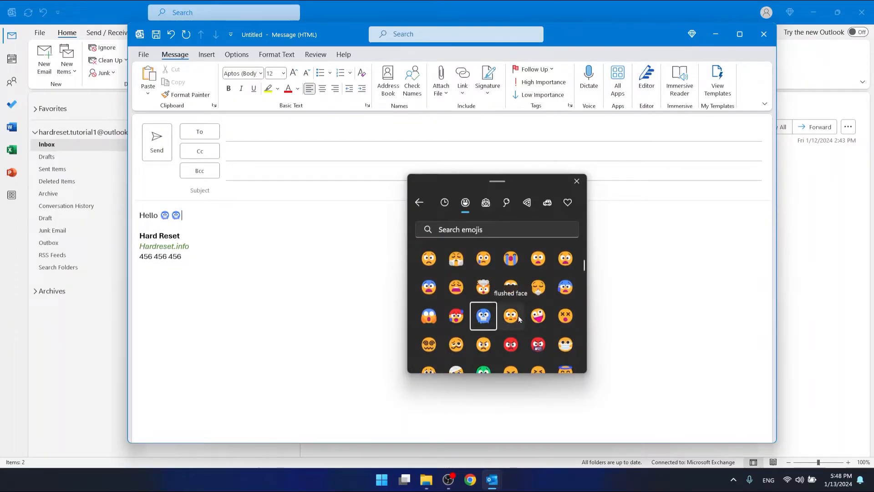
{"action": "mouse_move", "coordinate": [565, 286]}
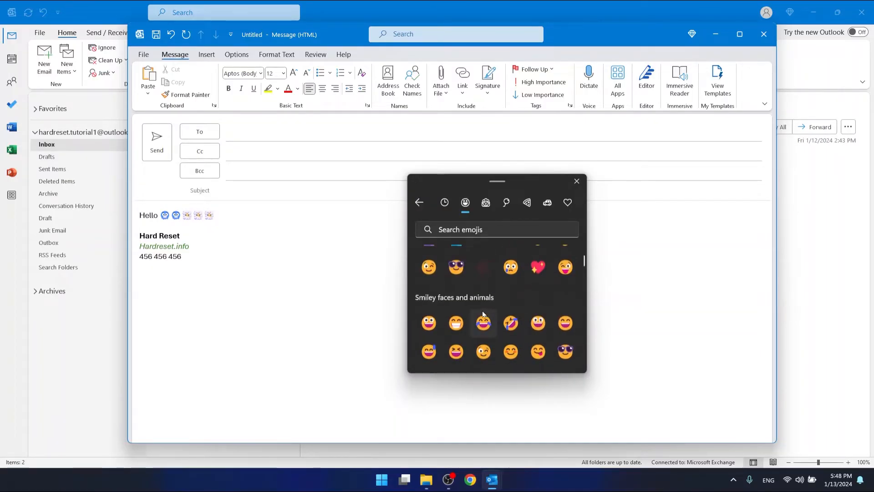
{"action": "left_click", "coordinate": [429, 322]}
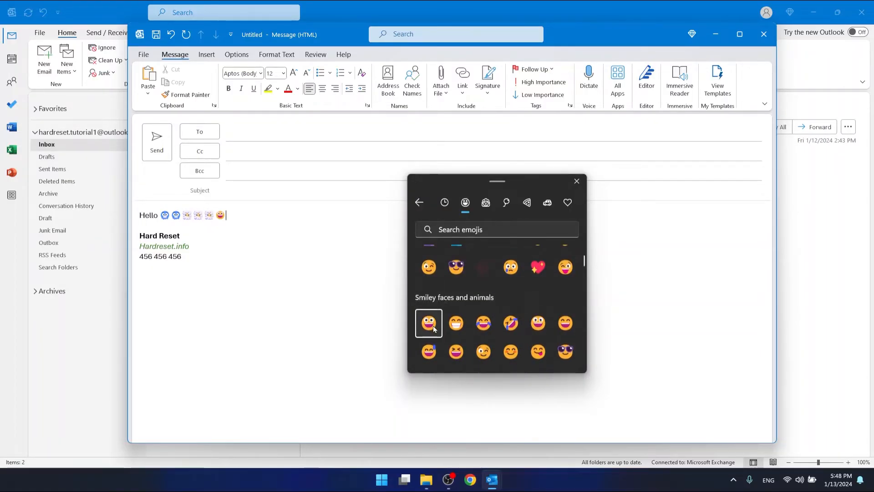
{"action": "mouse_move", "coordinate": [576, 174]}
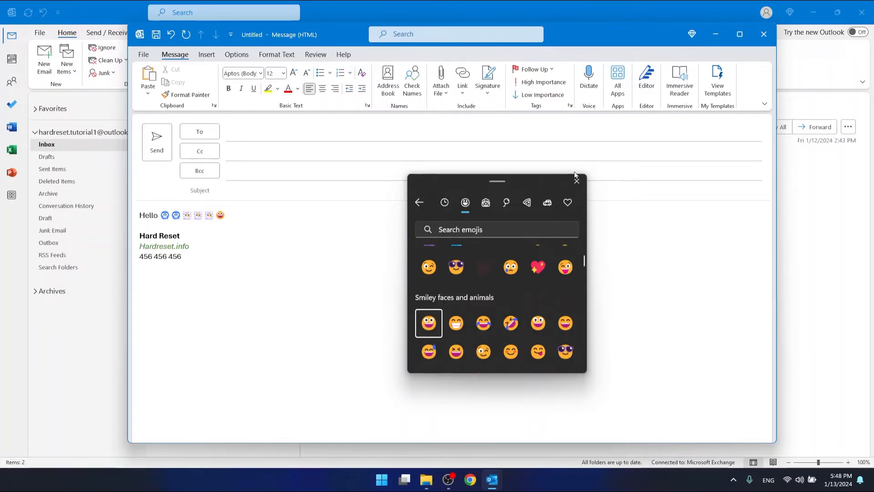
{"action": "left_click", "coordinate": [576, 180]}
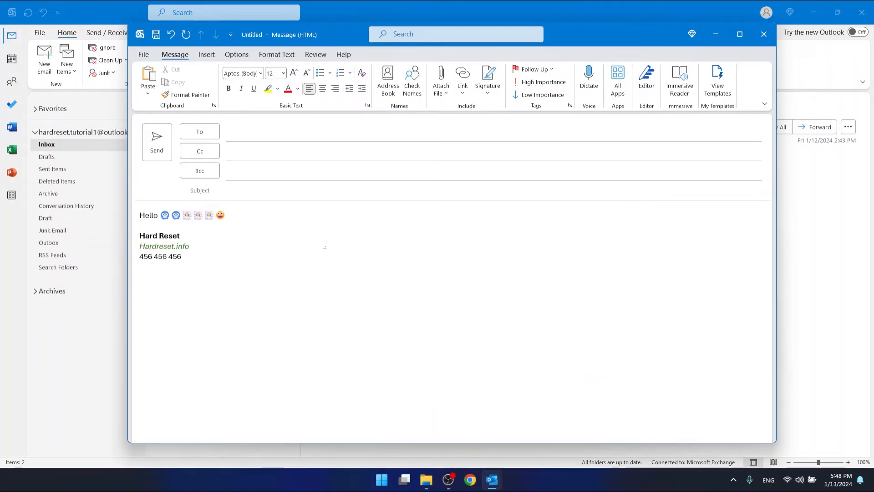